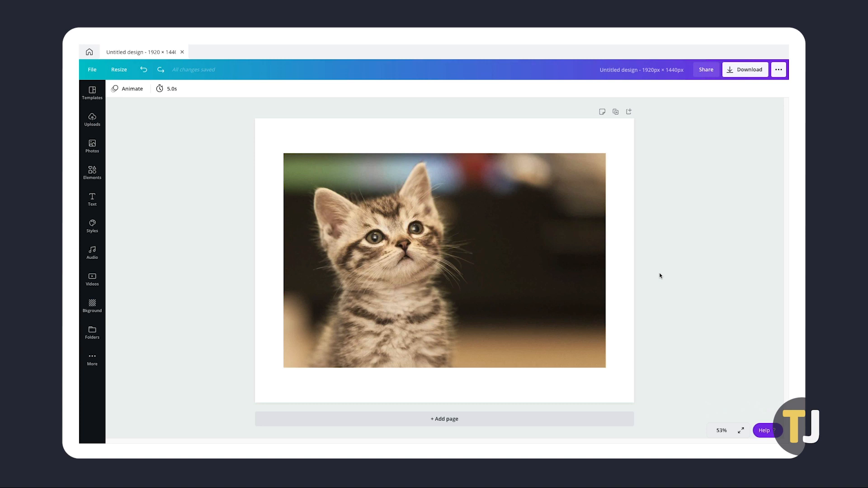
Stretch the cat photo by its corner handles so it fills the entire page.
{"action": "left_click", "coordinate": [443, 261]}
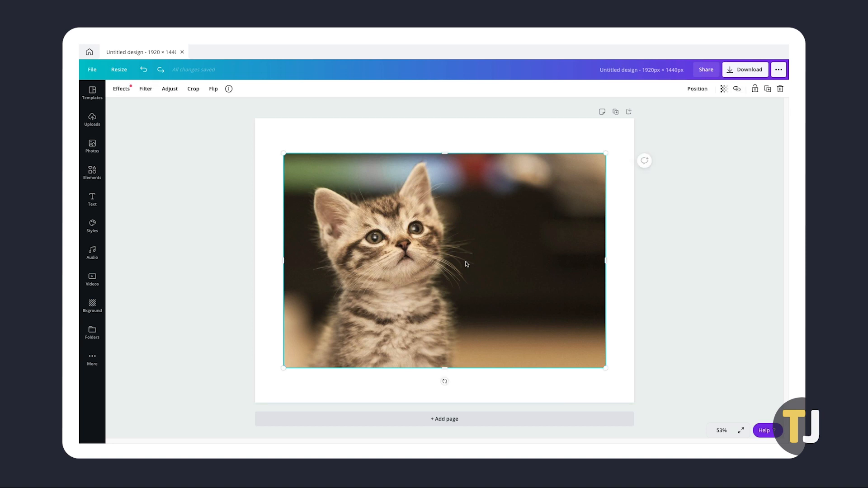
{"action": "mouse_move", "coordinate": [593, 165]}
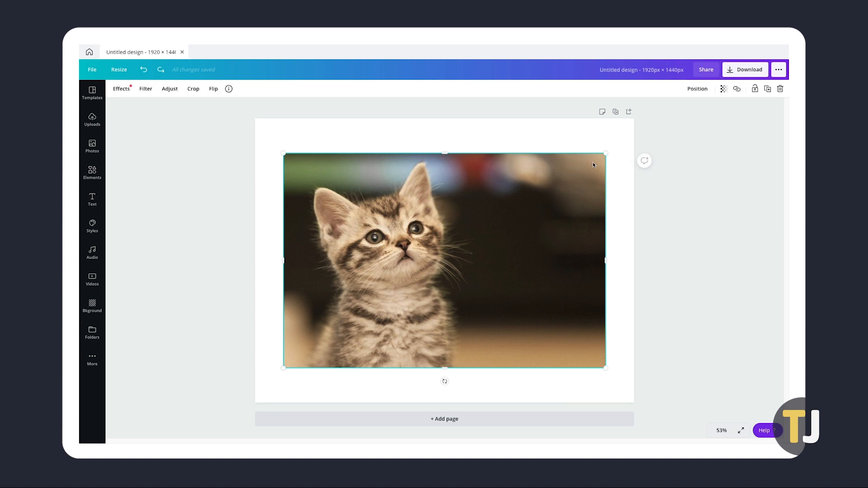
{"action": "left_click_drag", "start_coordinate": [605, 154], "coordinate": [631, 139]}
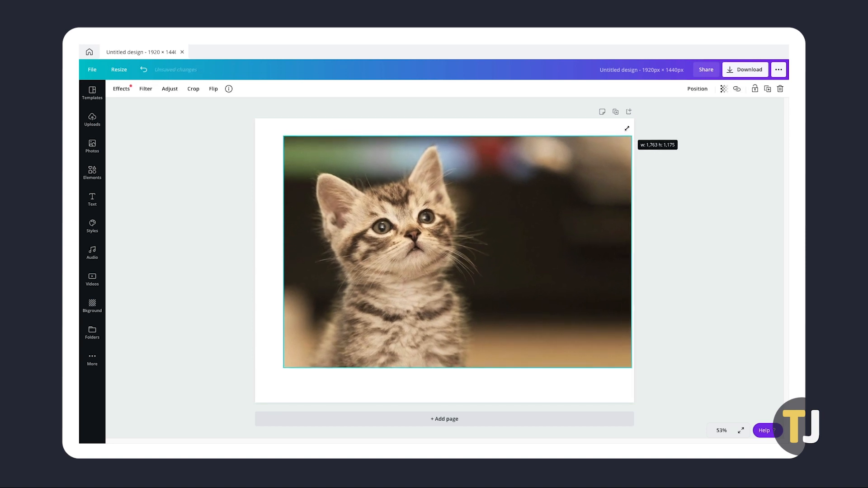
{"action": "left_click_drag", "start_coordinate": [283, 138], "coordinate": [260, 118]}
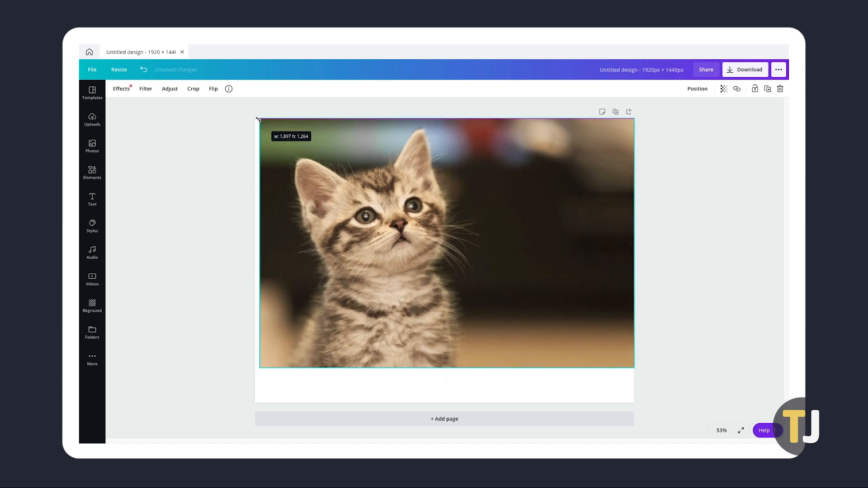
{"action": "left_click", "coordinate": [92, 147]}
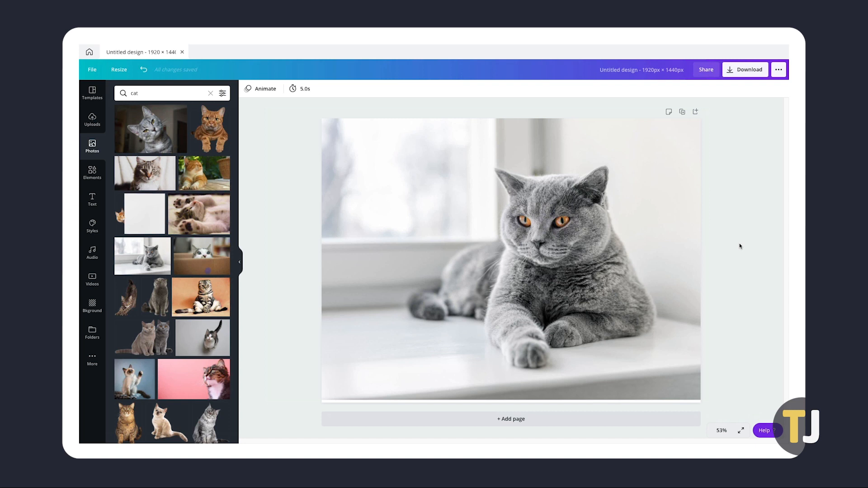
Bring up the Resize options showing the current 1920 × 1440 px custom size.
{"action": "left_click", "coordinate": [598, 264]}
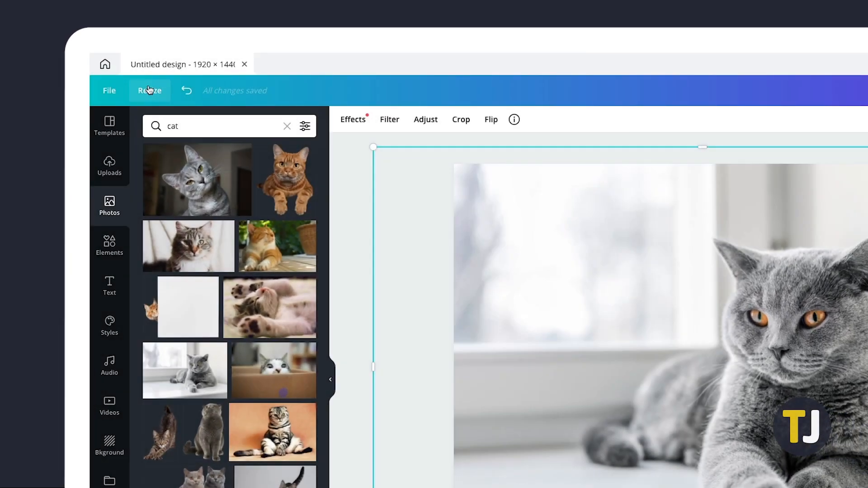
{"action": "left_click", "coordinate": [149, 90]}
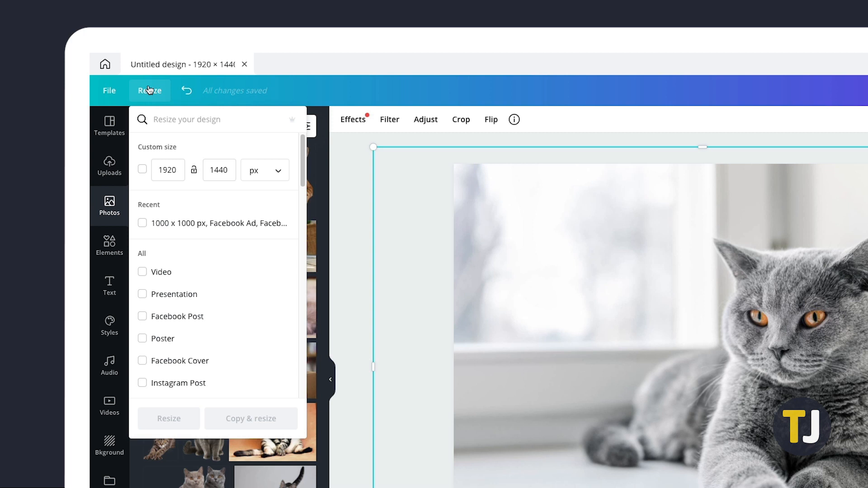
Enable a custom 1000 × 1000 px size and search the presets for 'instagram'.
{"action": "left_click", "coordinate": [143, 170]}
{"action": "type", "text": "1"}
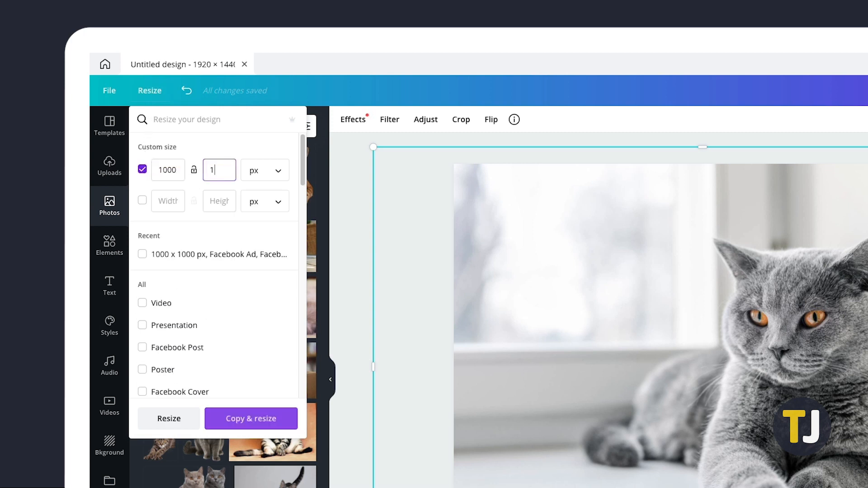
{"action": "left_click", "coordinate": [264, 170]}
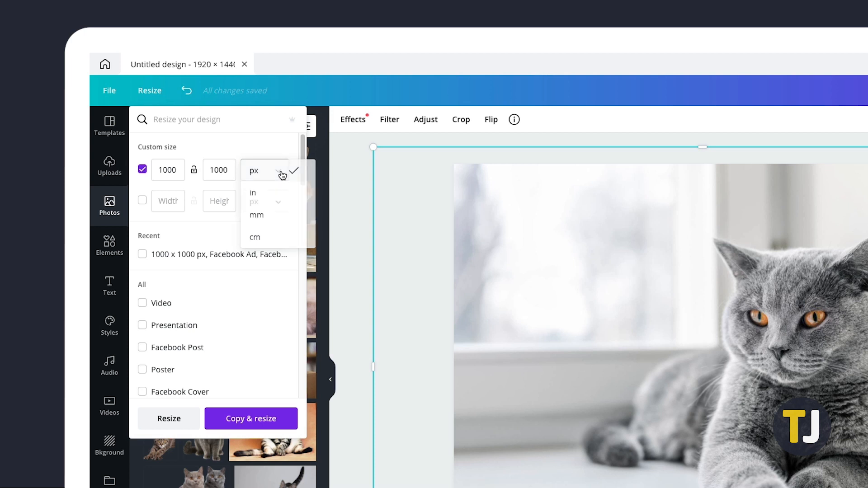
{"action": "type", "text": "instagram"}
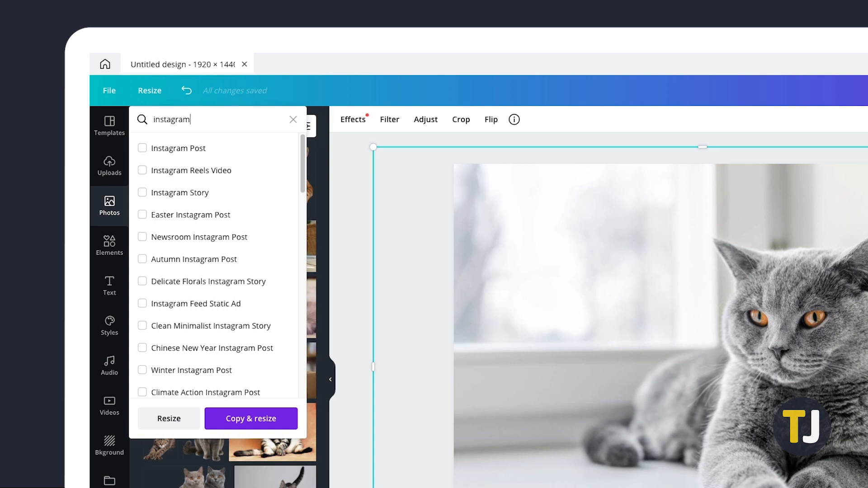
{"action": "mouse_move", "coordinate": [221, 122]}
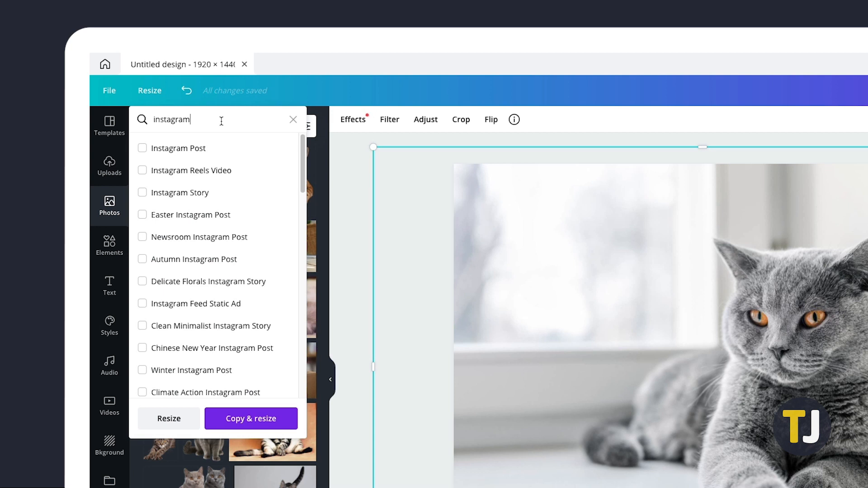
Select Instagram Post, Instagram Story and Easter Instagram Post and create the four resized copies.
{"action": "left_click", "coordinate": [141, 148]}
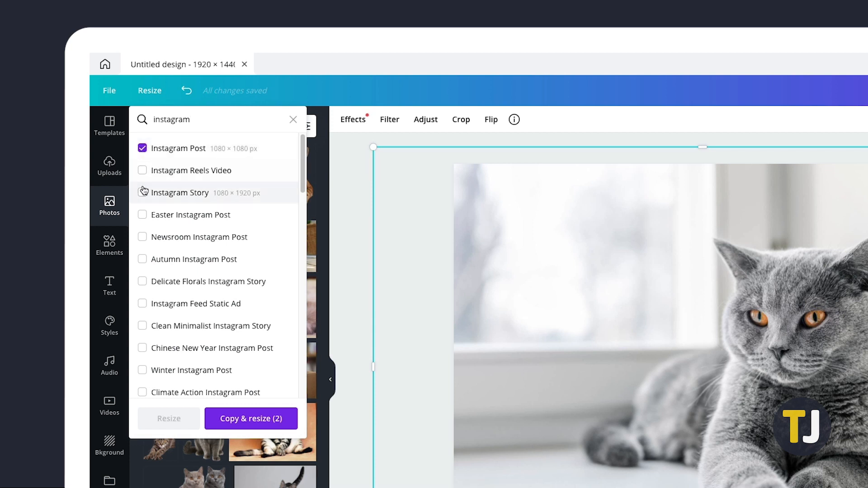
{"action": "left_click", "coordinate": [141, 192]}
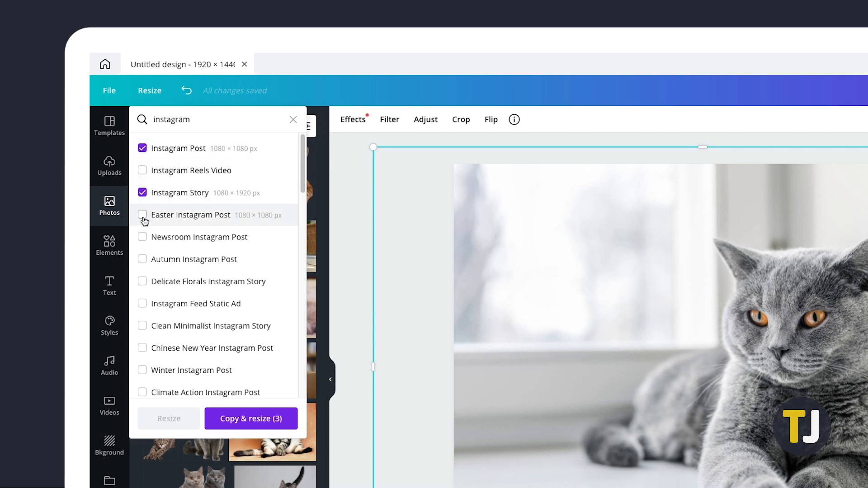
{"action": "left_click", "coordinate": [142, 215]}
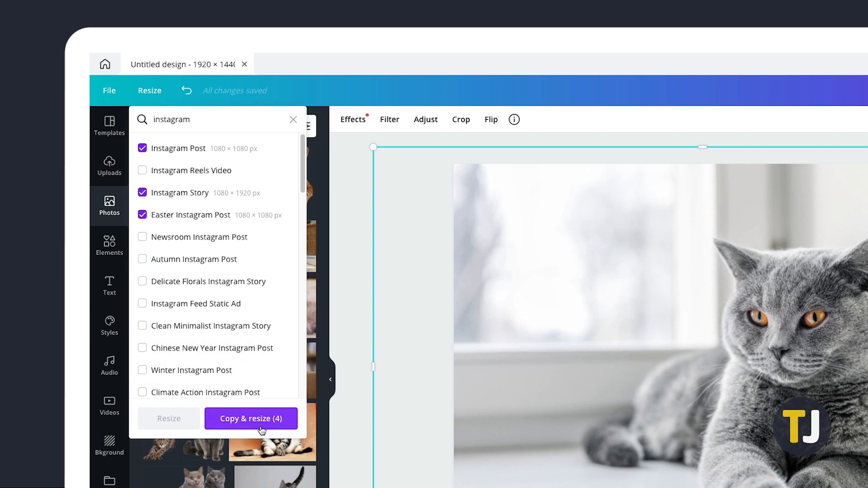
{"action": "left_click", "coordinate": [250, 418]}
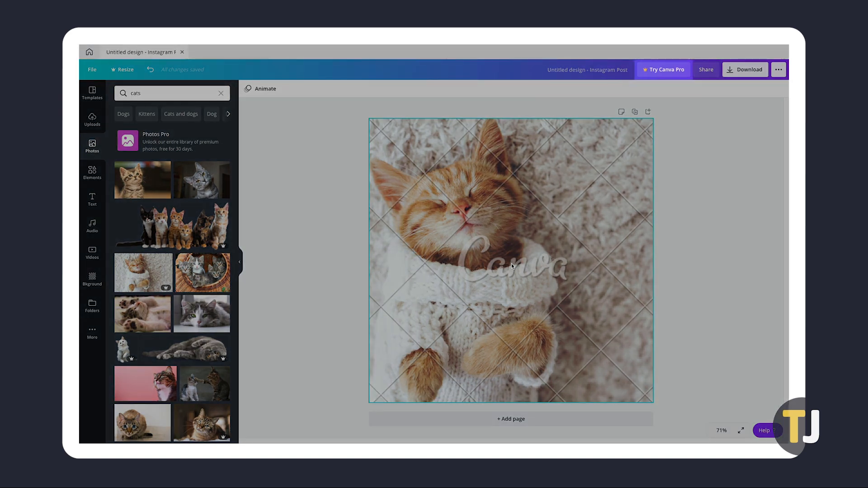
Bring up the Canva Pro free-trial offer from the new Instagram Post copy's top bar.
{"action": "left_click", "coordinate": [663, 70]}
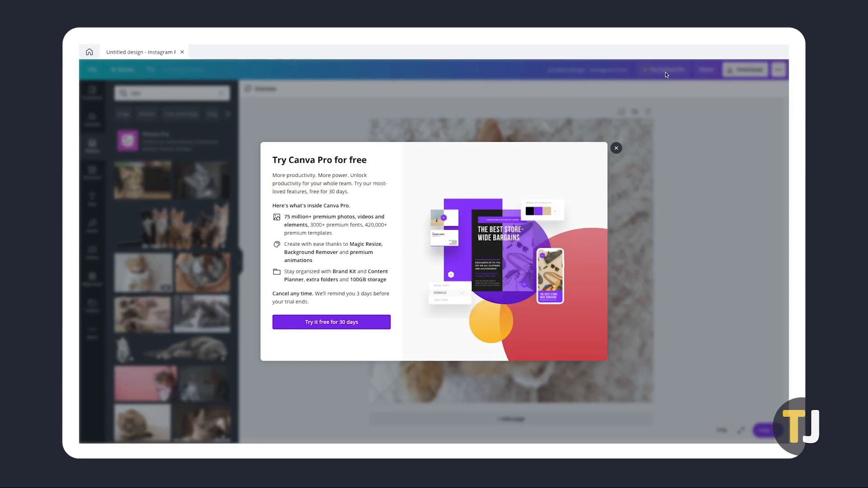